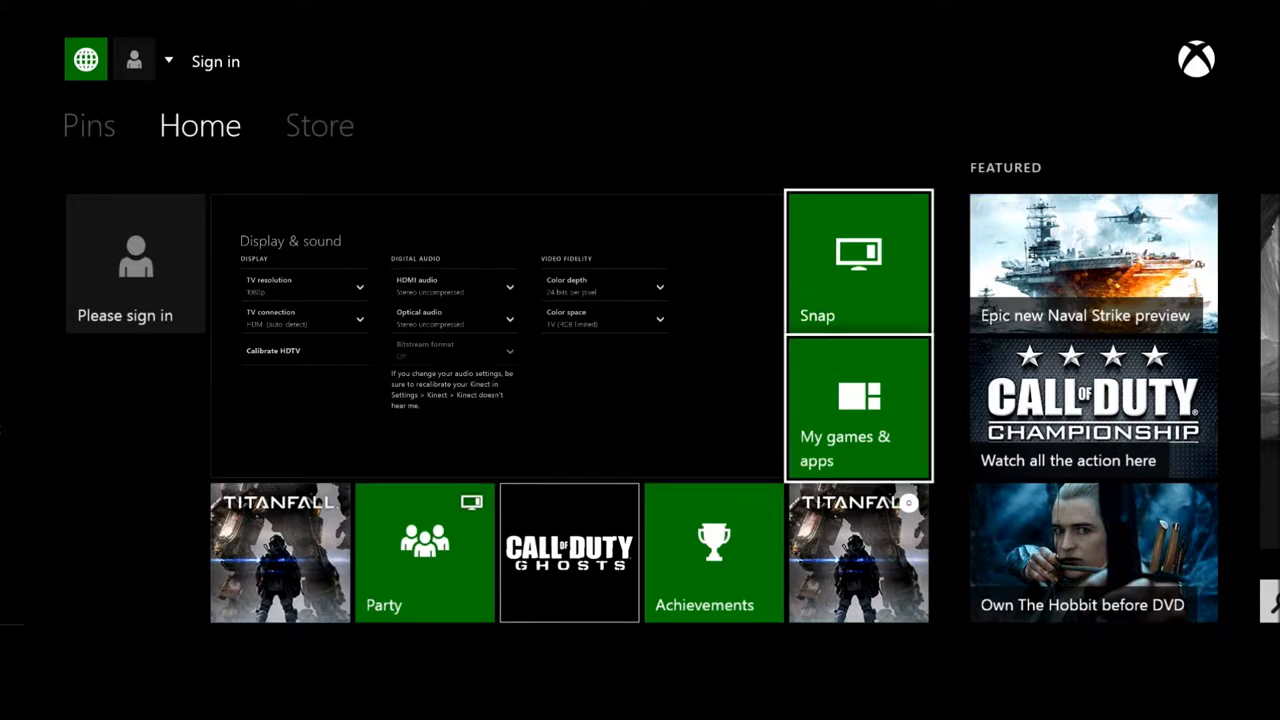
mouse_move(858, 408)
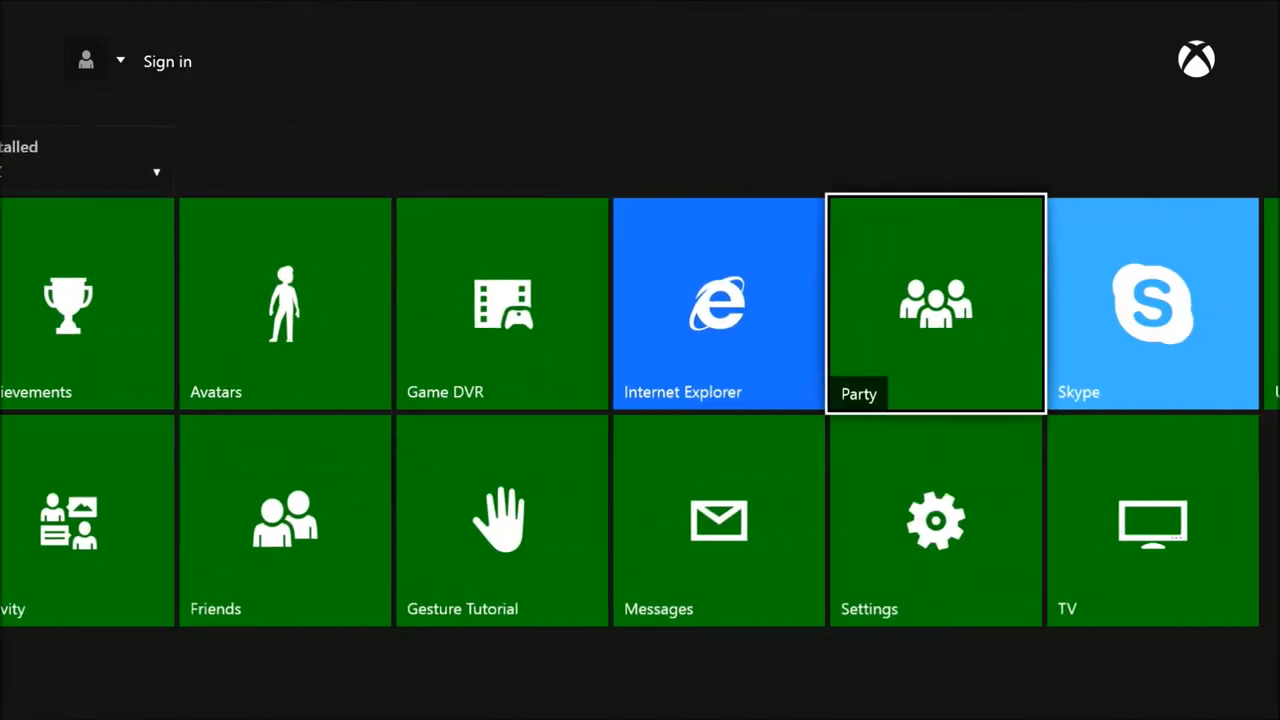
- Navigate from the console Settings tile into the Display & sound settings page
click(936, 520)
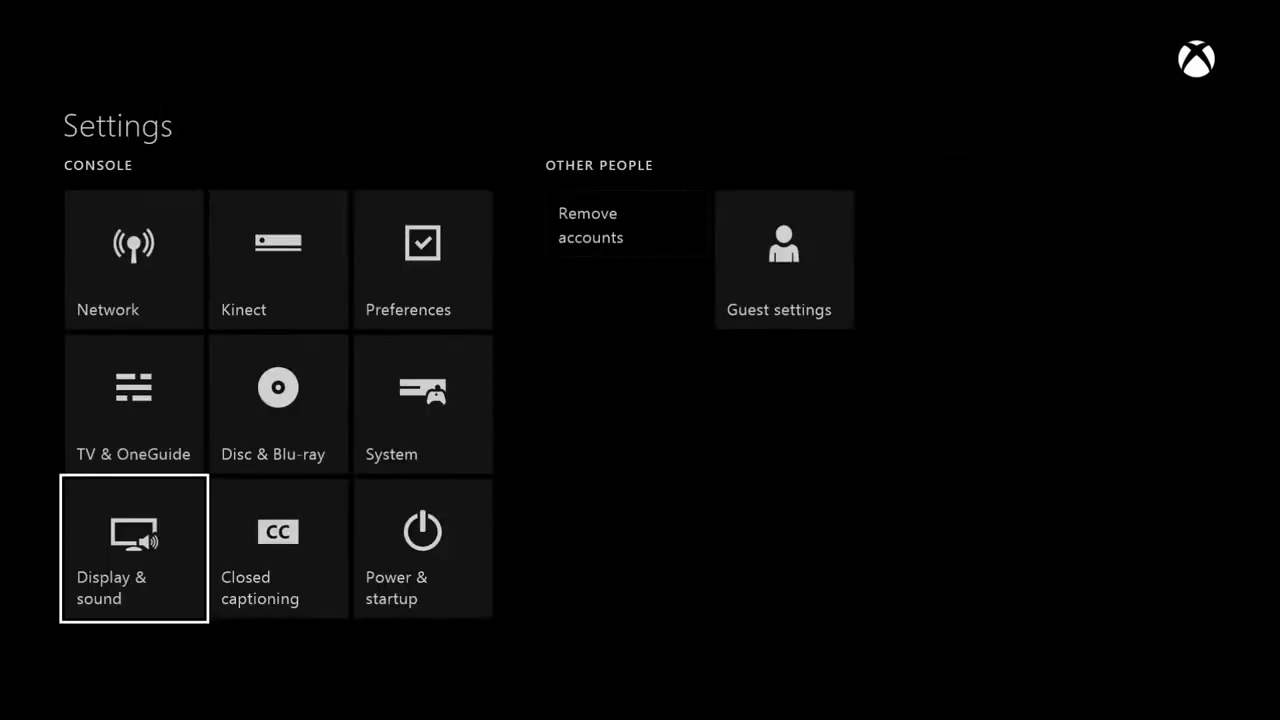
scroll(down, 3)
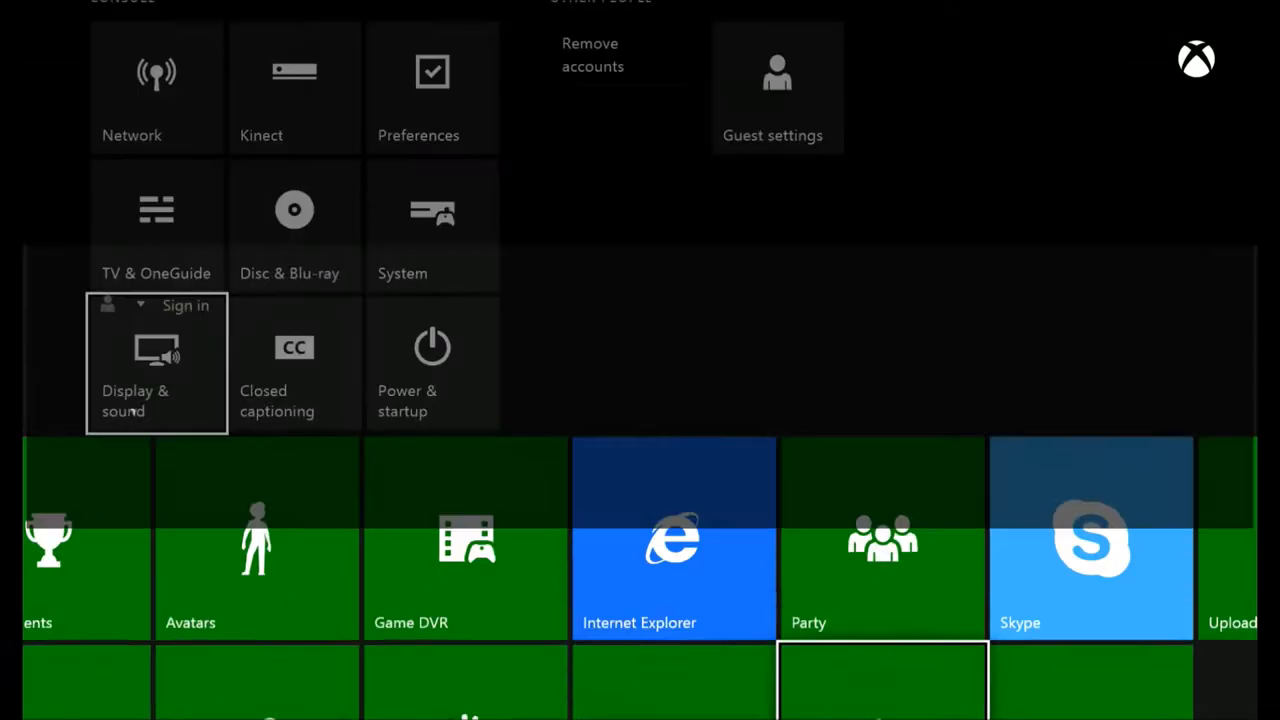
click(156, 362)
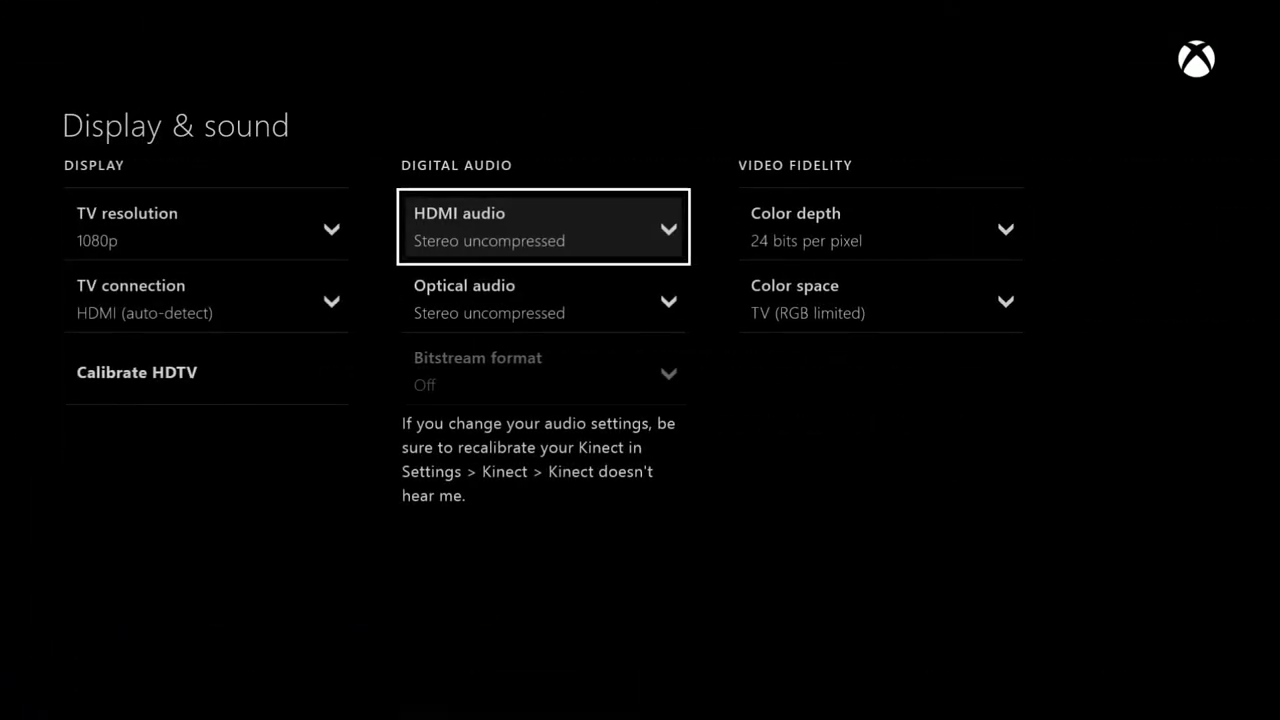
click(544, 228)
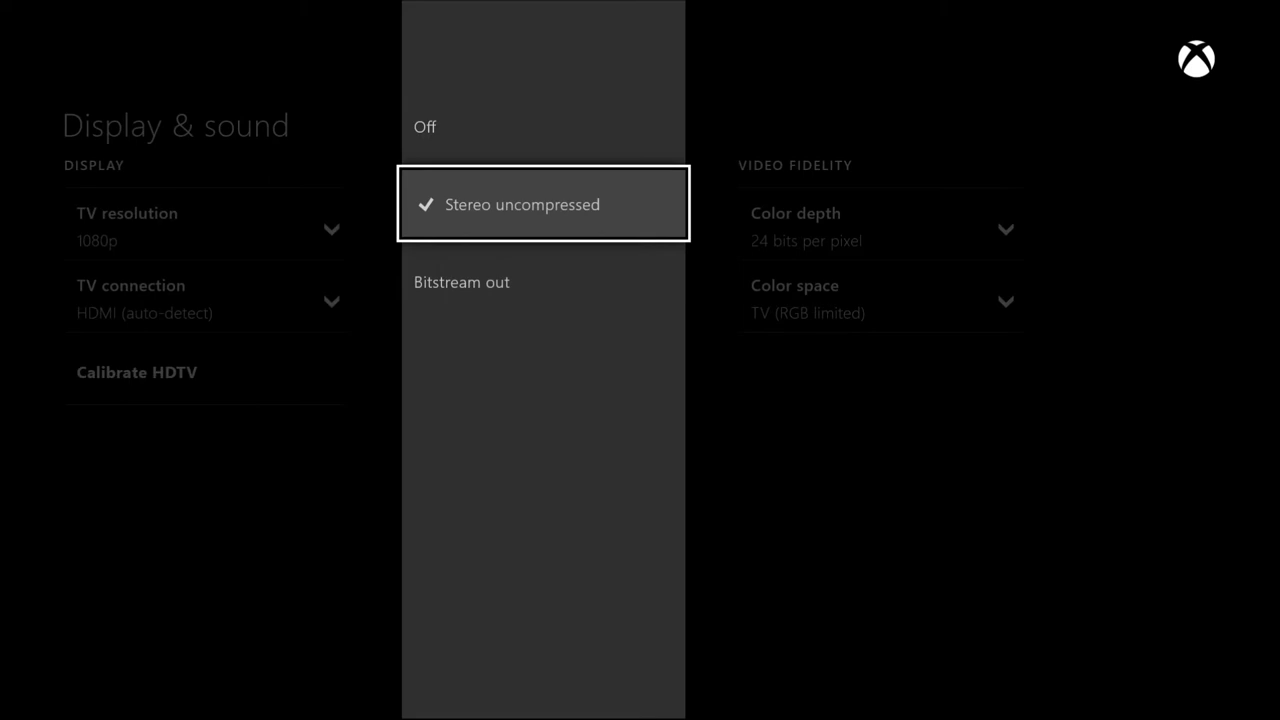
click(522, 204)
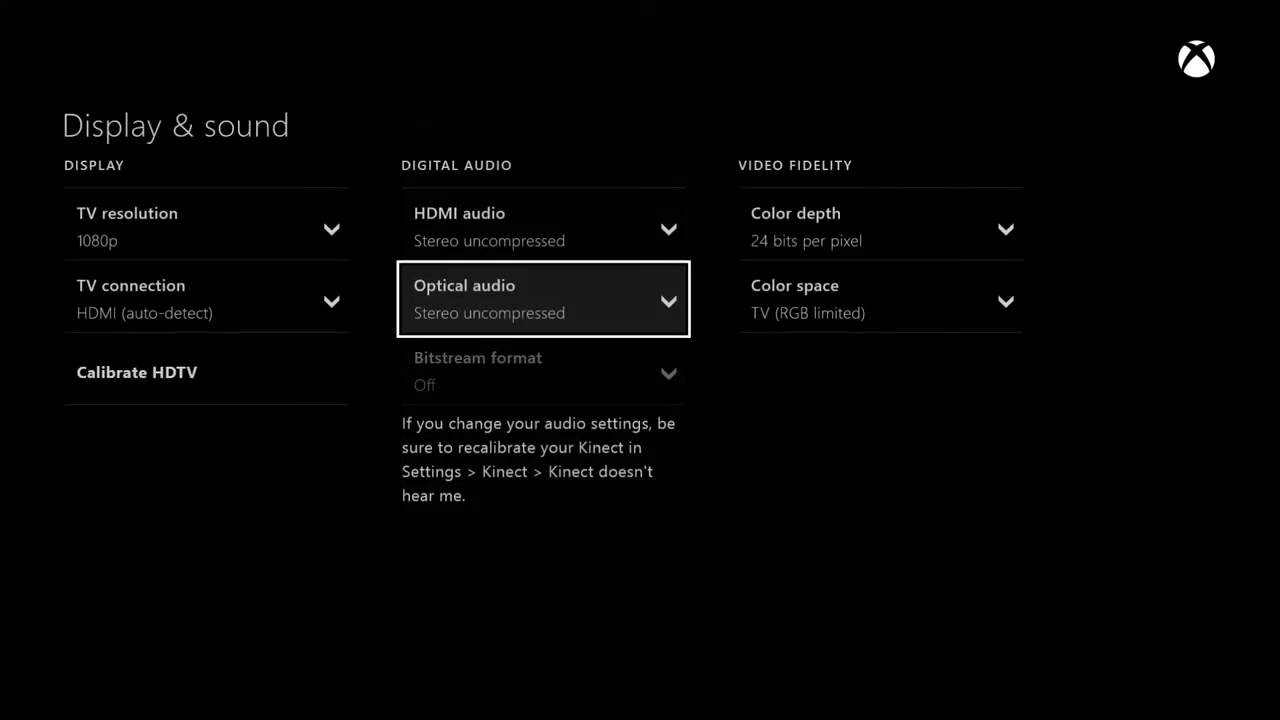